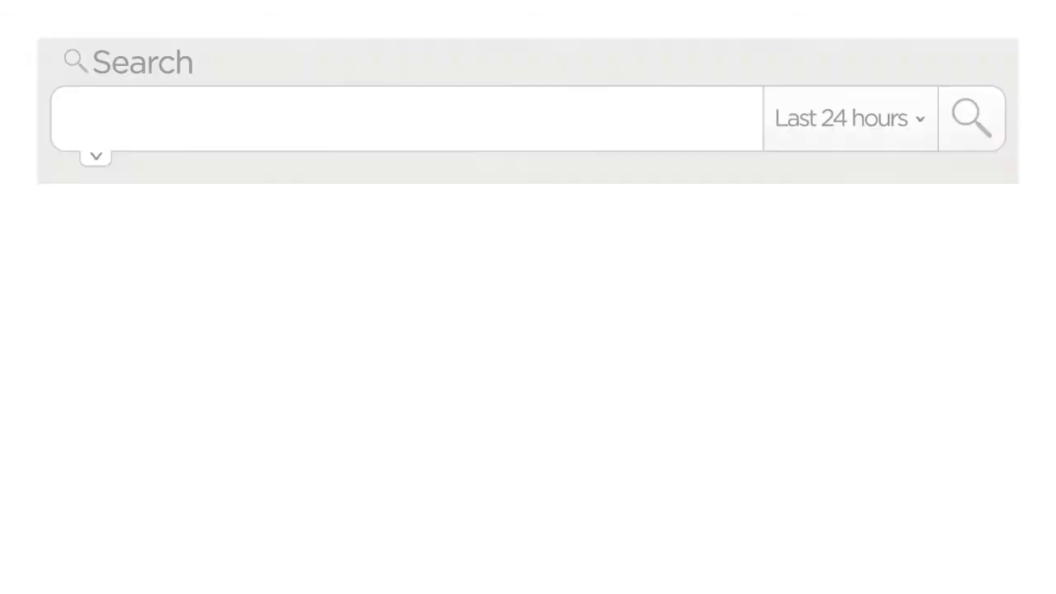
Search 'sourcetype=vendor_sales categoryId=STRATEGY | stats' and view results grouped into a colour table
{"action": "type", "text": "sourcetype=vendor_sales categoryId=STRATEGY | stat"}
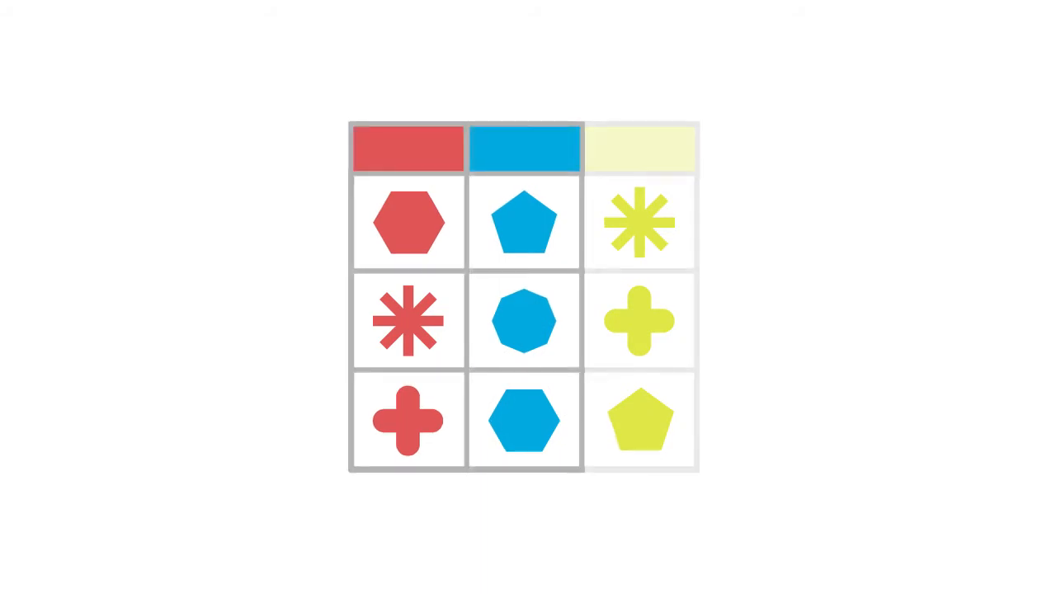
{"action": "left_click", "coordinate": [640, 147]}
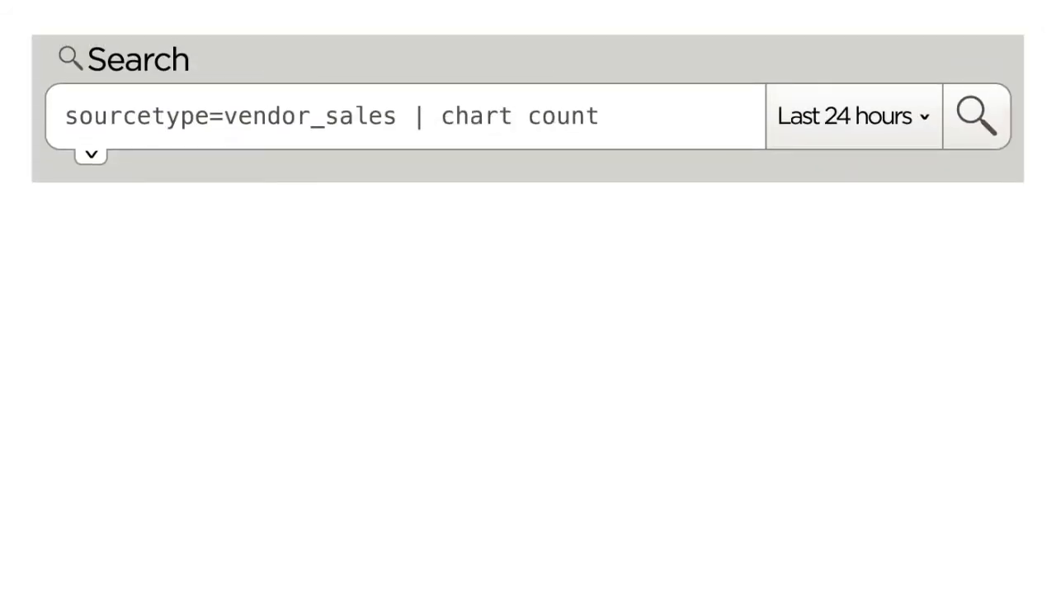
Run the chart search and plot sales by name as a column chart, Joe's bar at 84
{"action": "left_click", "coordinate": [980, 114]}
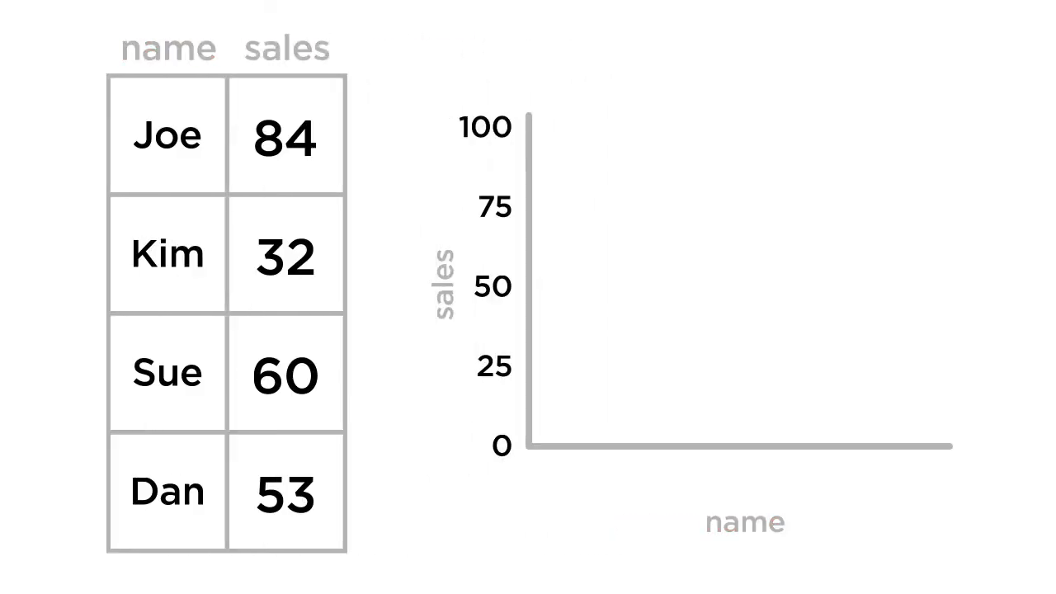
{"action": "left_click", "coordinate": [166, 135]}
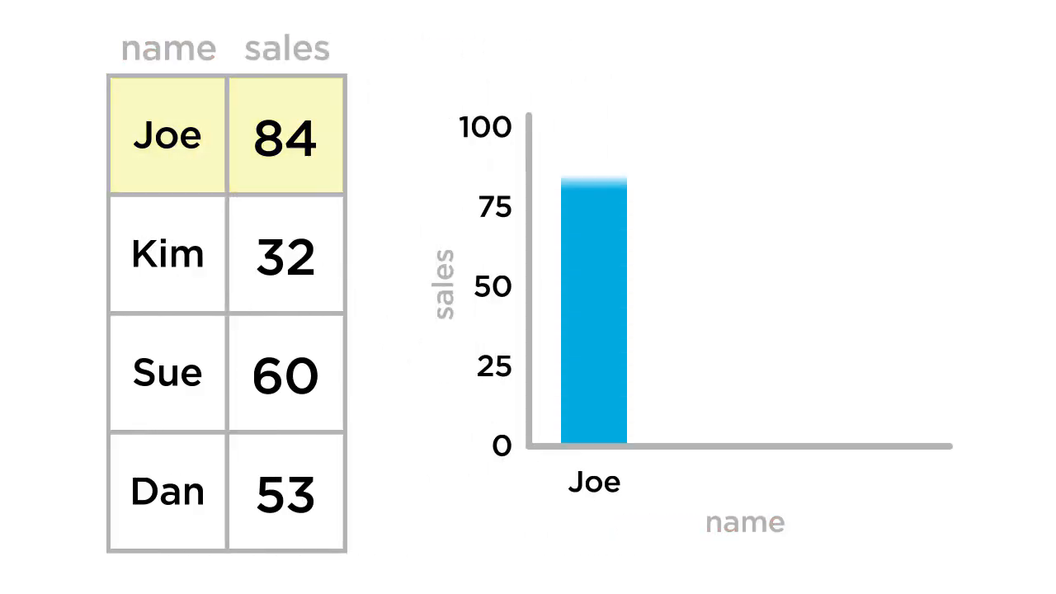